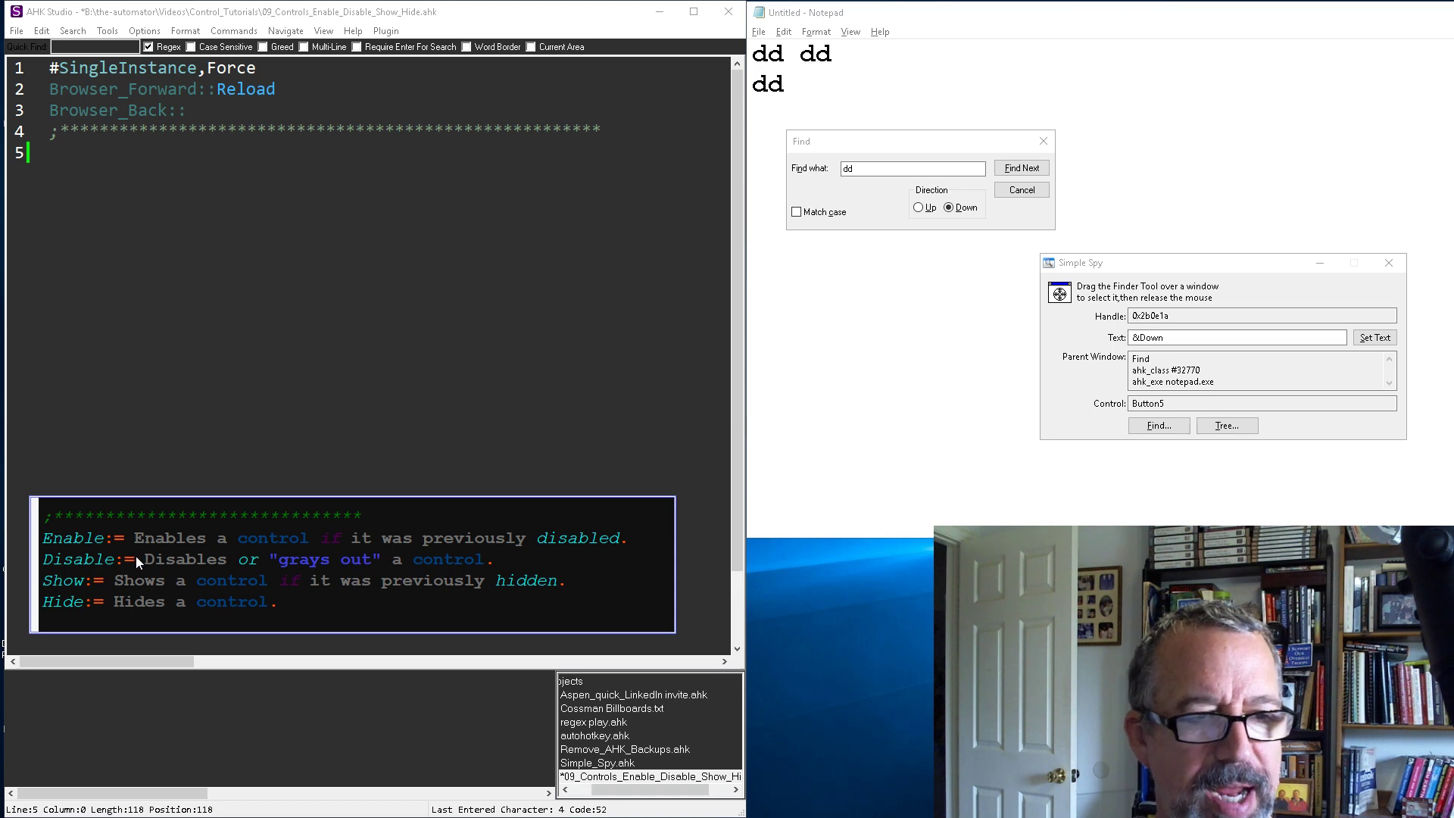
mouse_move(106, 598)
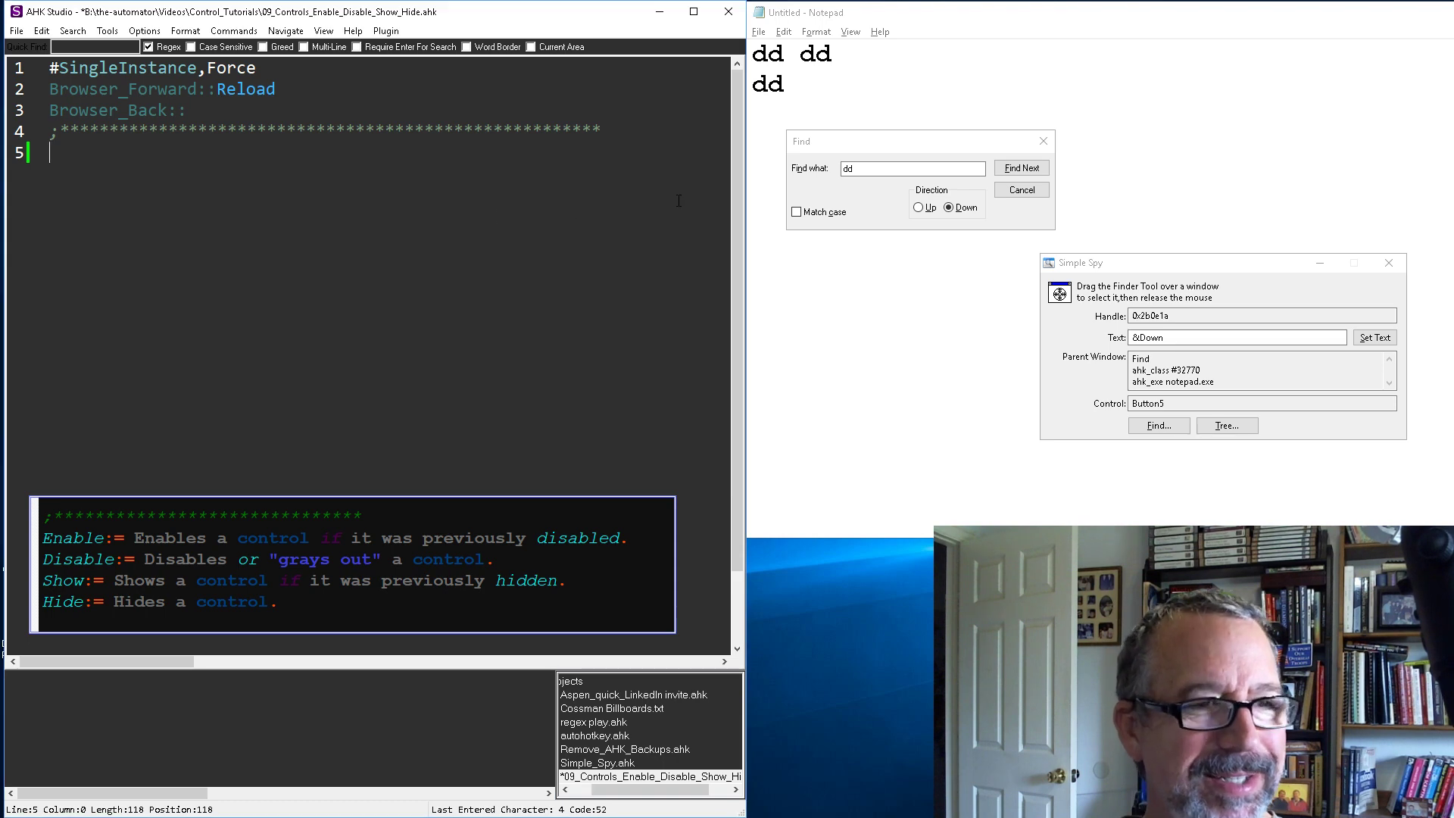
Write line 5 as Control,Disable,,Button5, ahk_class #32770, taking the class from Simple Spy
type("Control,")
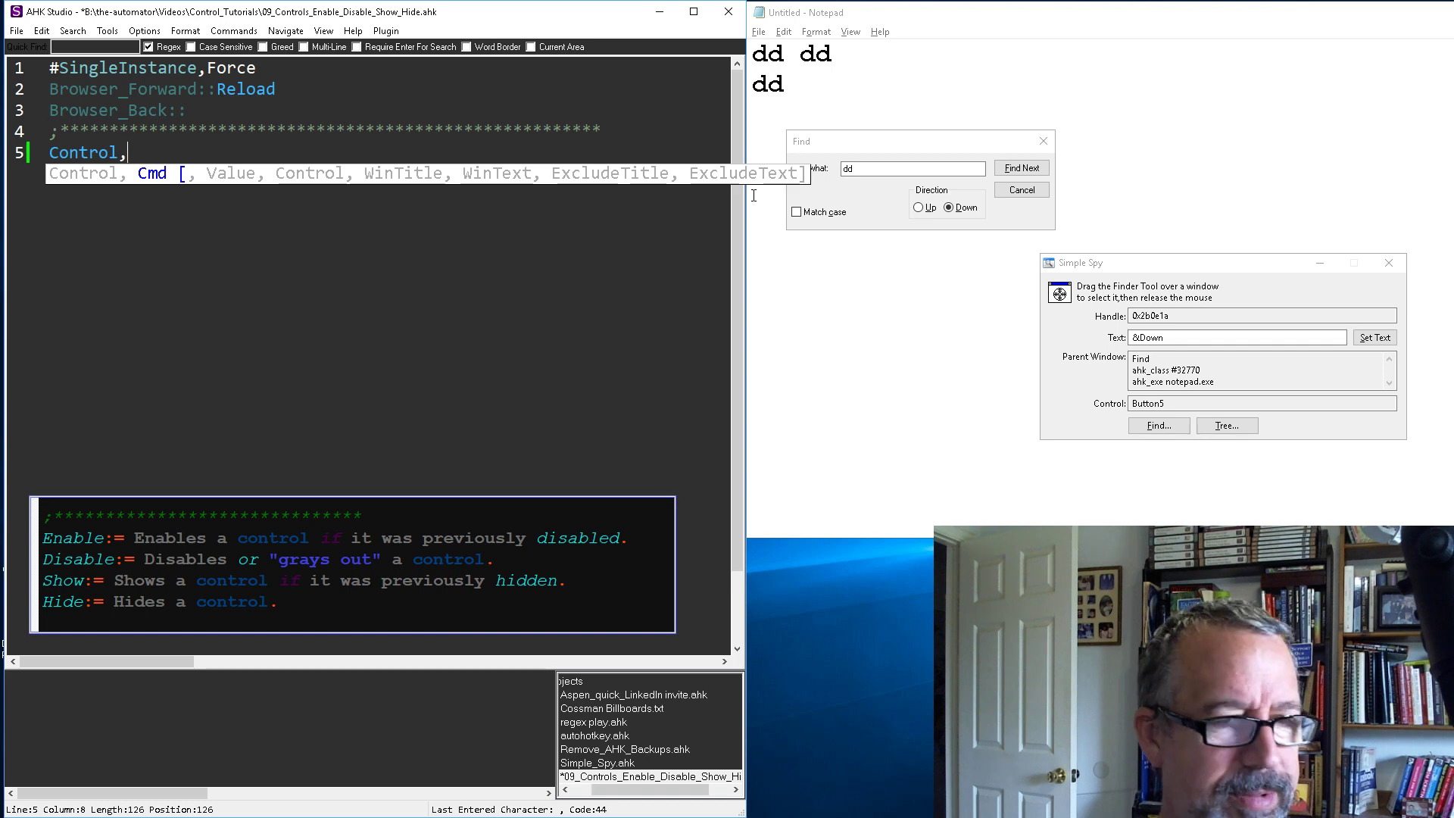
type("Disable")
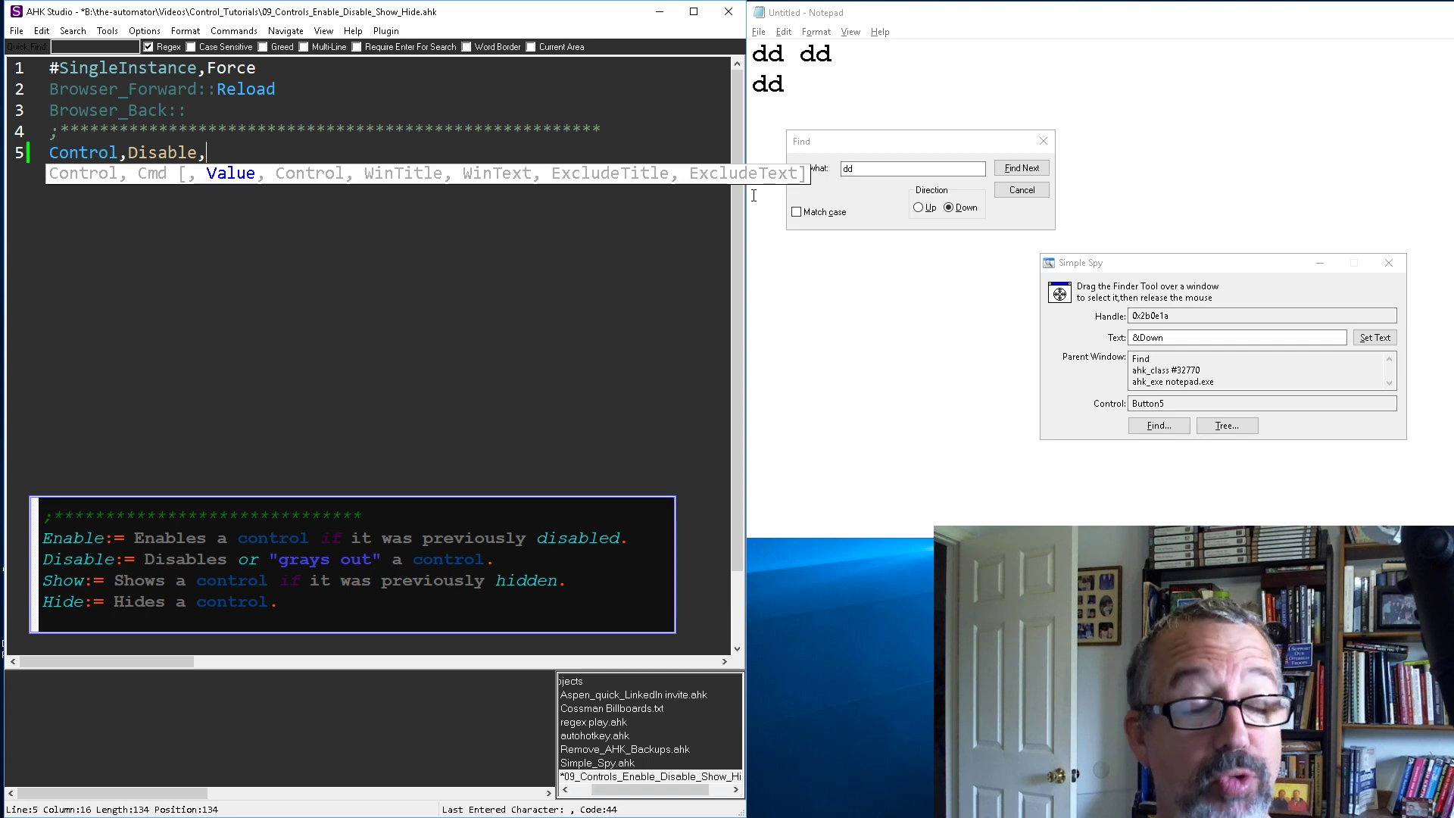
type(",")
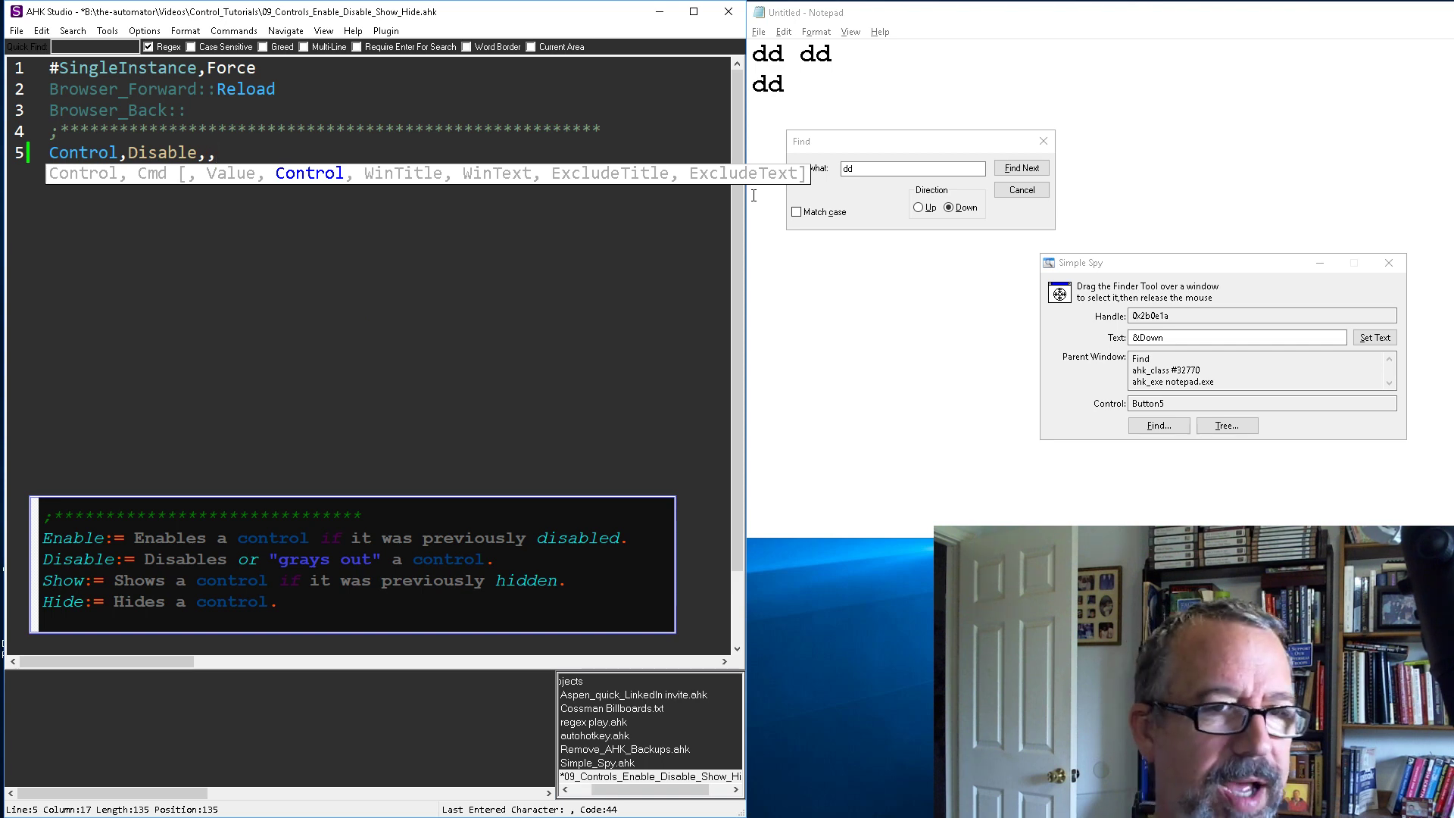
type("Button5")
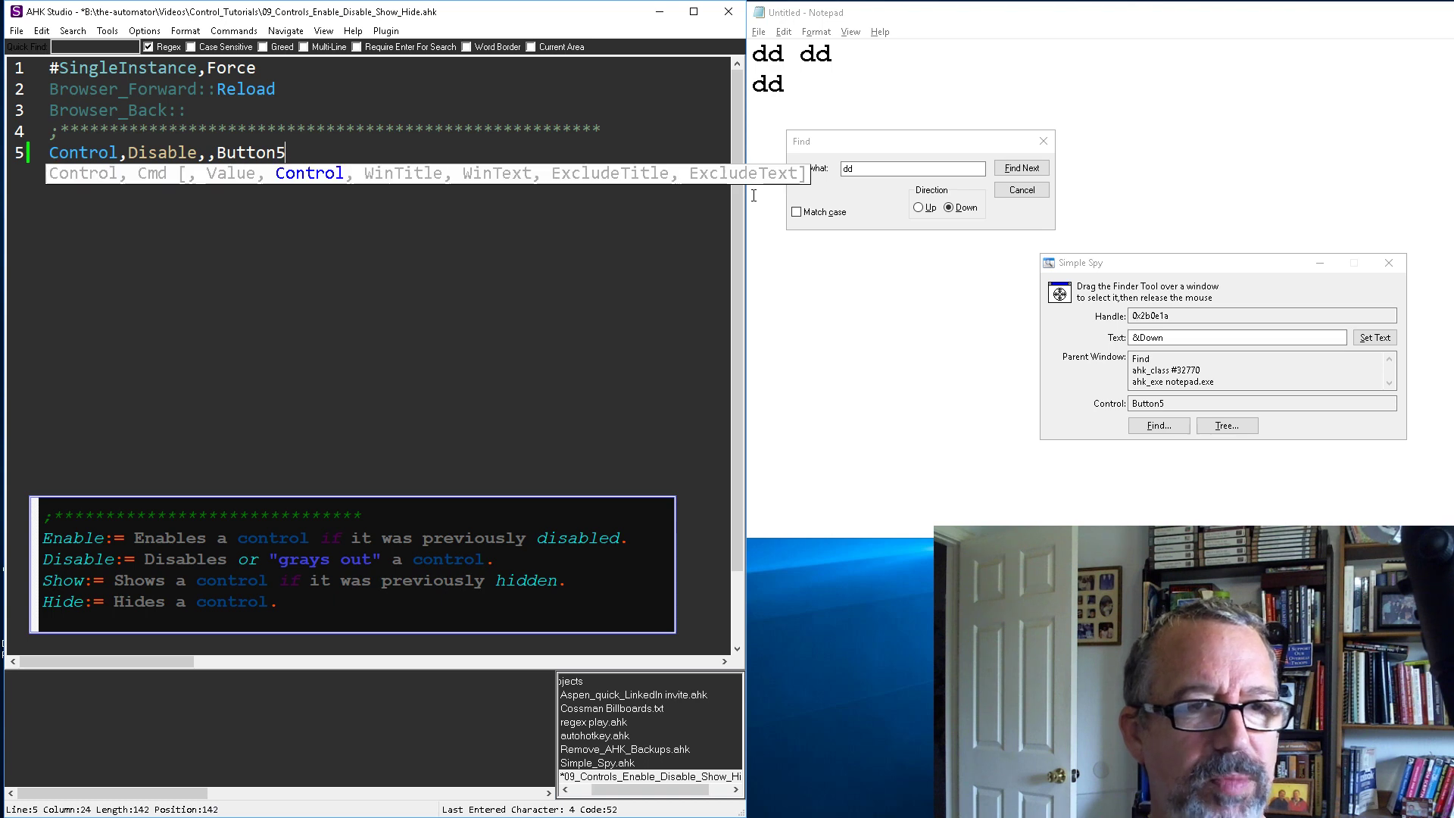
type(",")
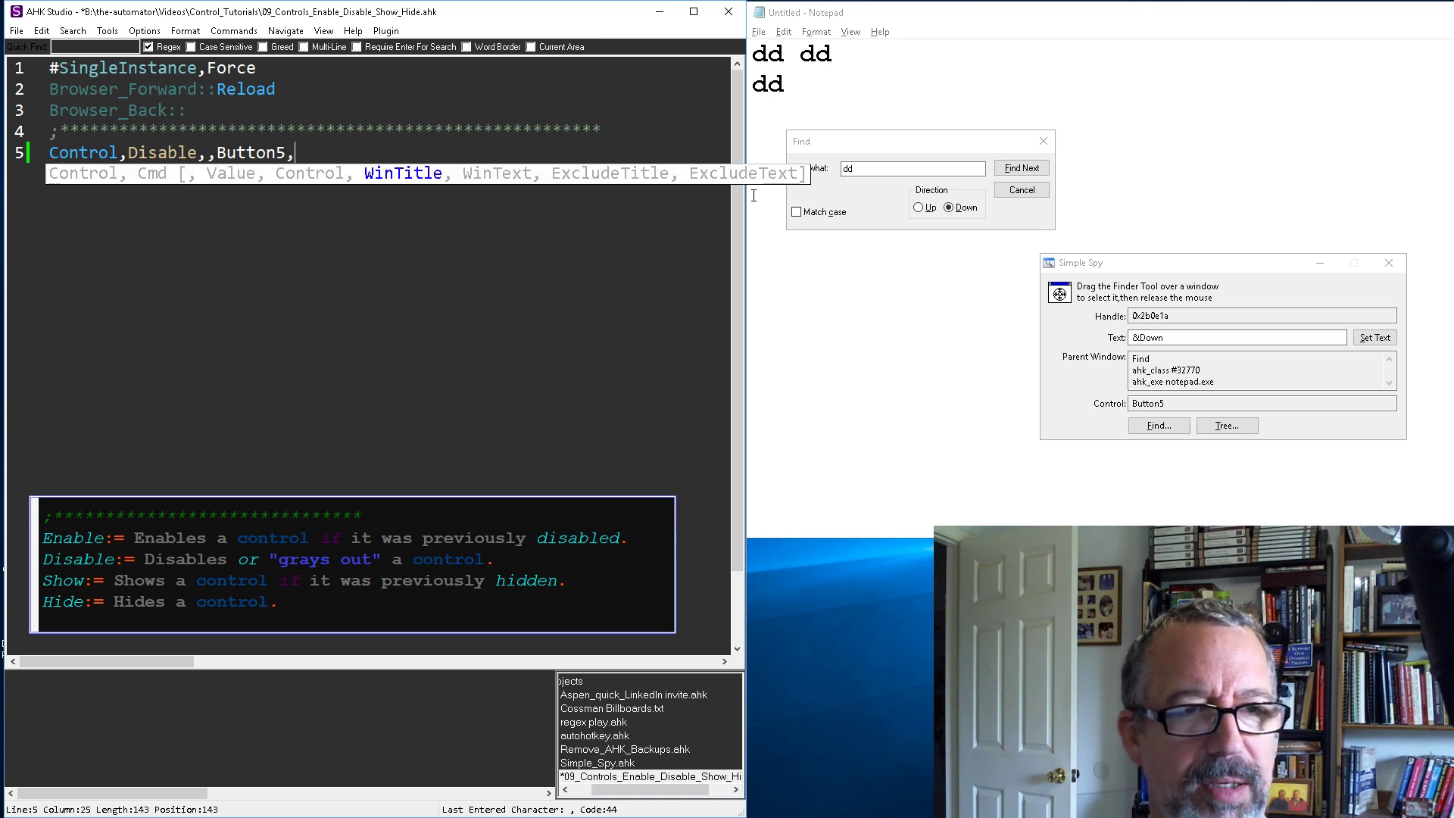
type("ahk_class")
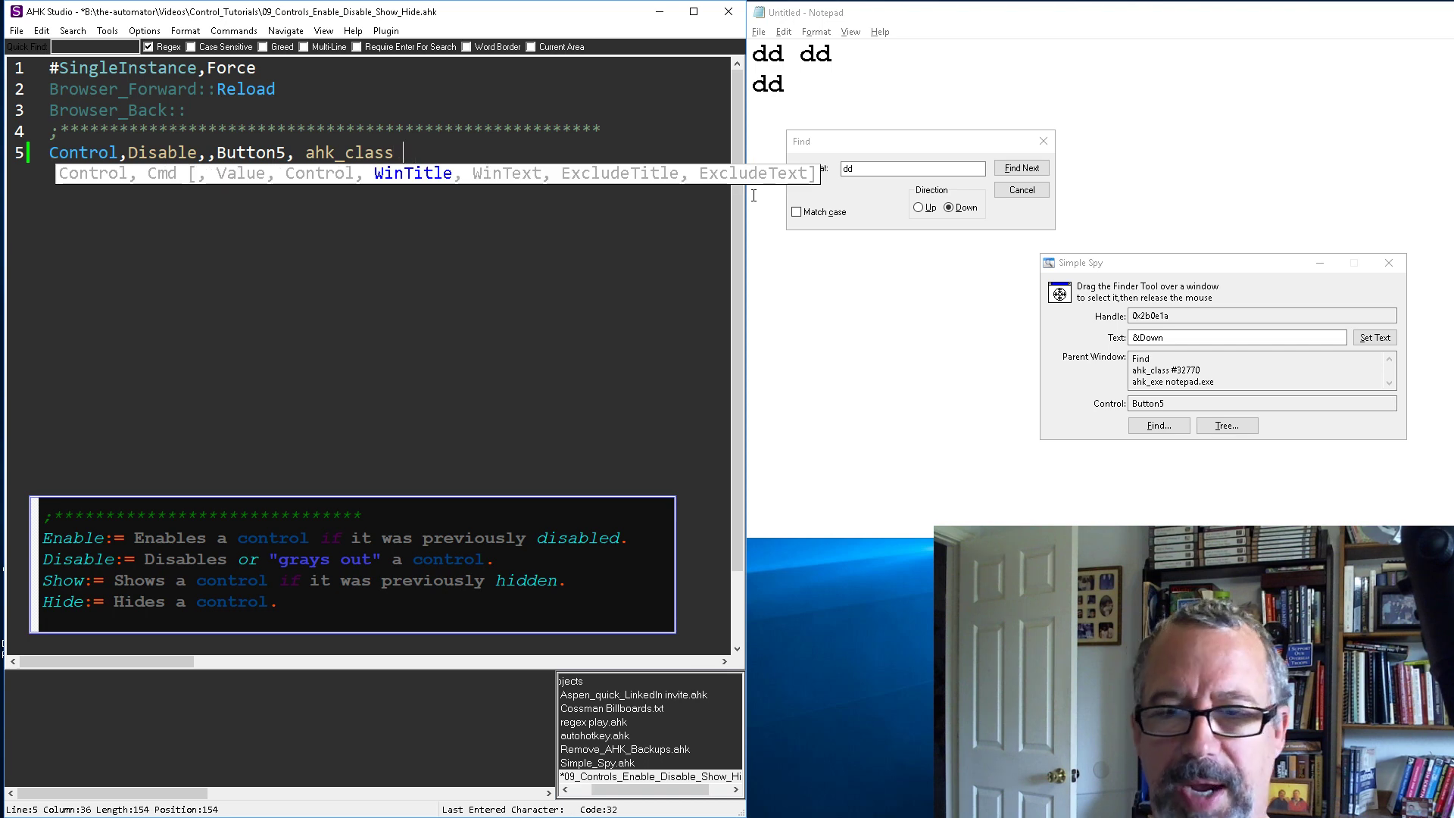
double_click(1184, 370)
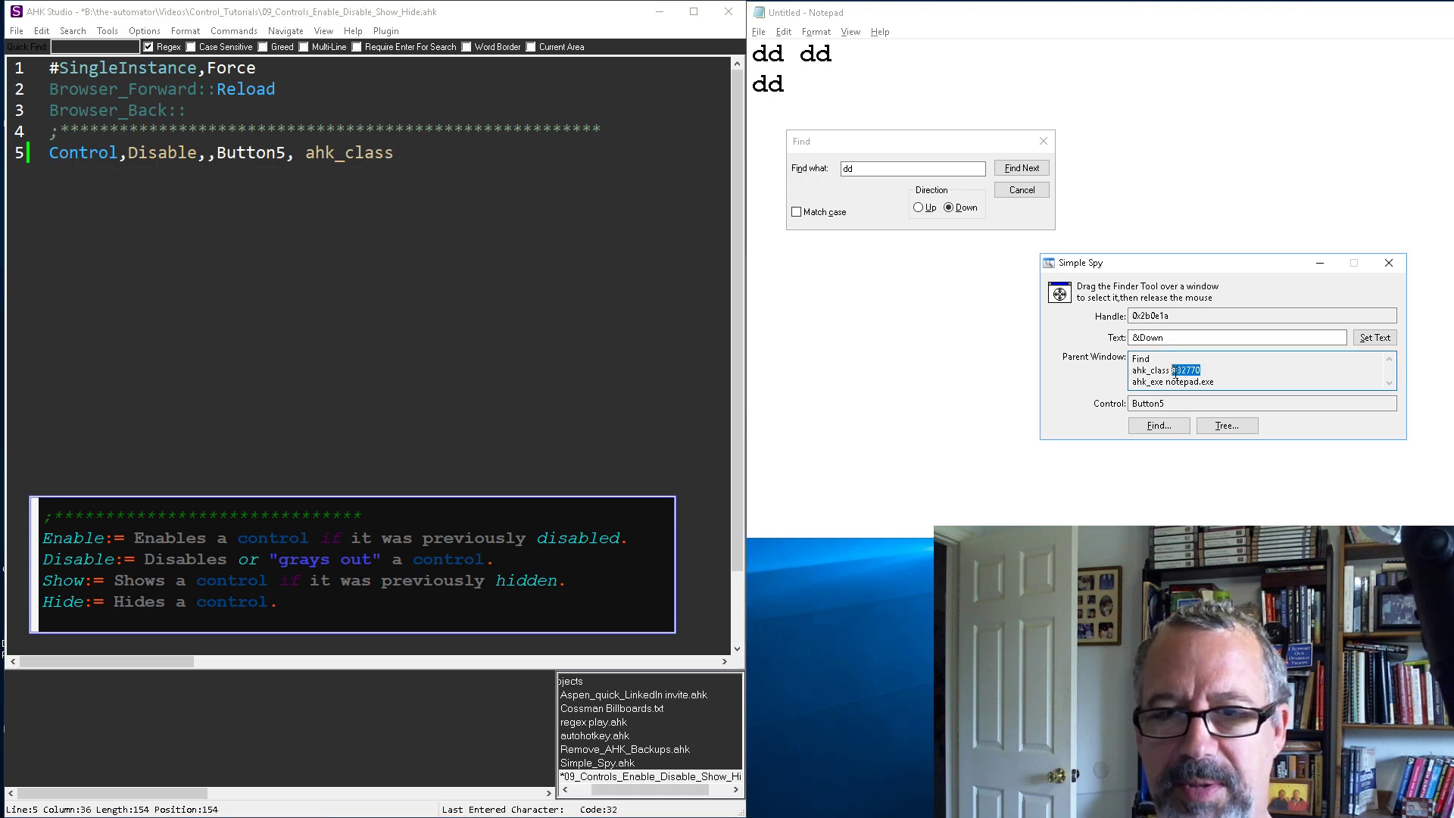
type("#32770")
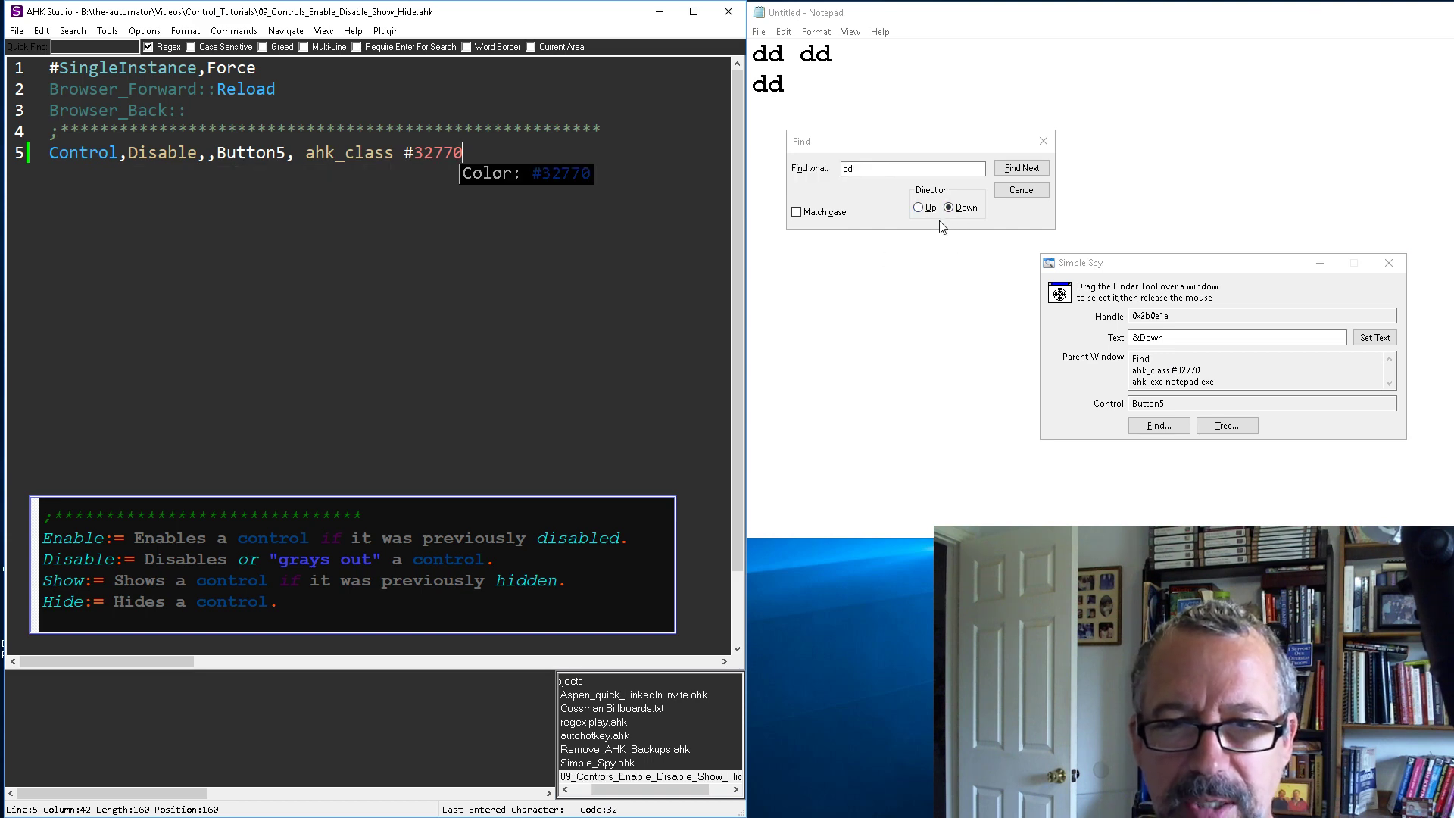
mouse_move(441, 274)
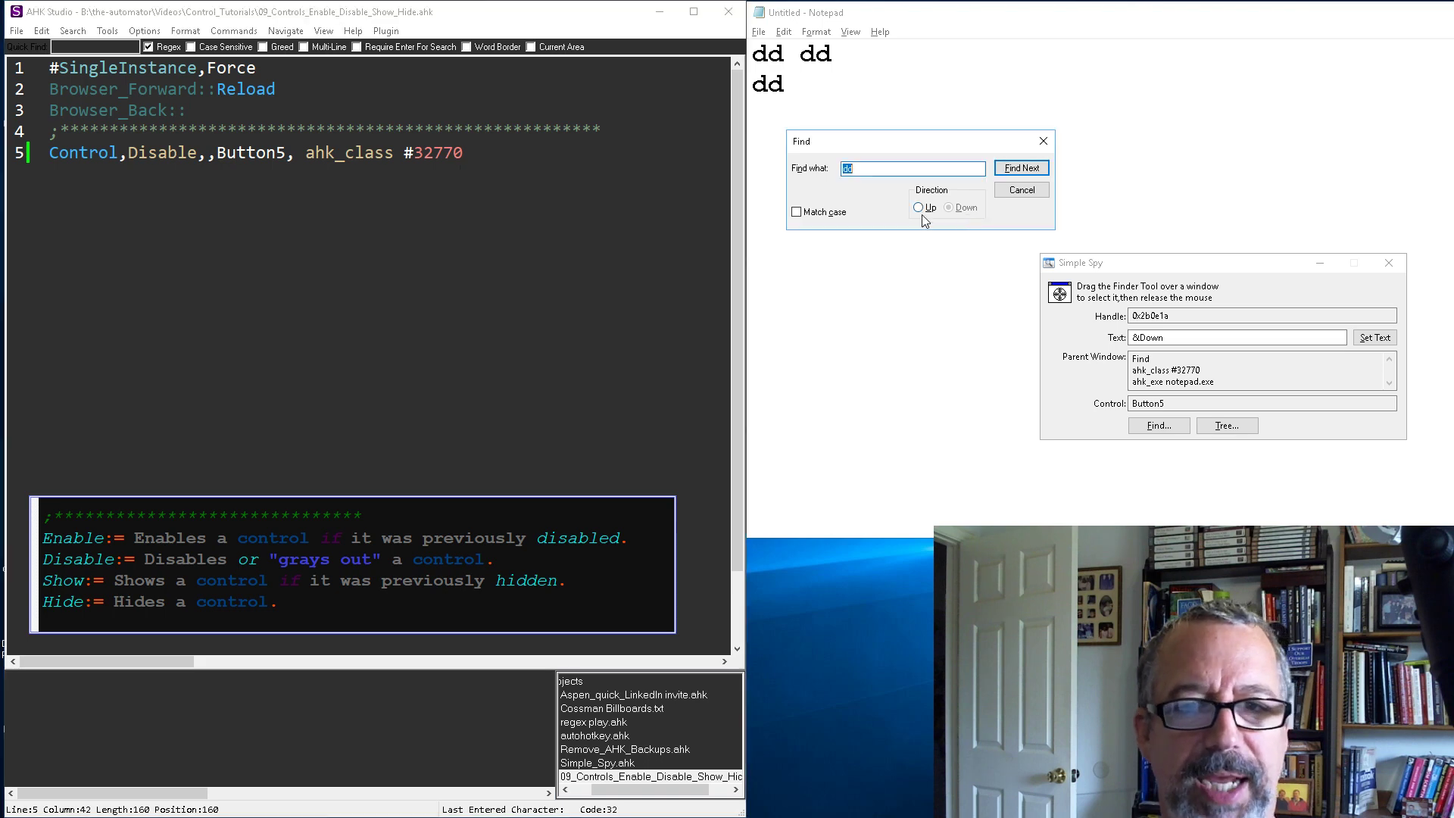
Run the script and confirm the Find dialog's Down option is greyed out, leaving Up selected
left_click(919, 207)
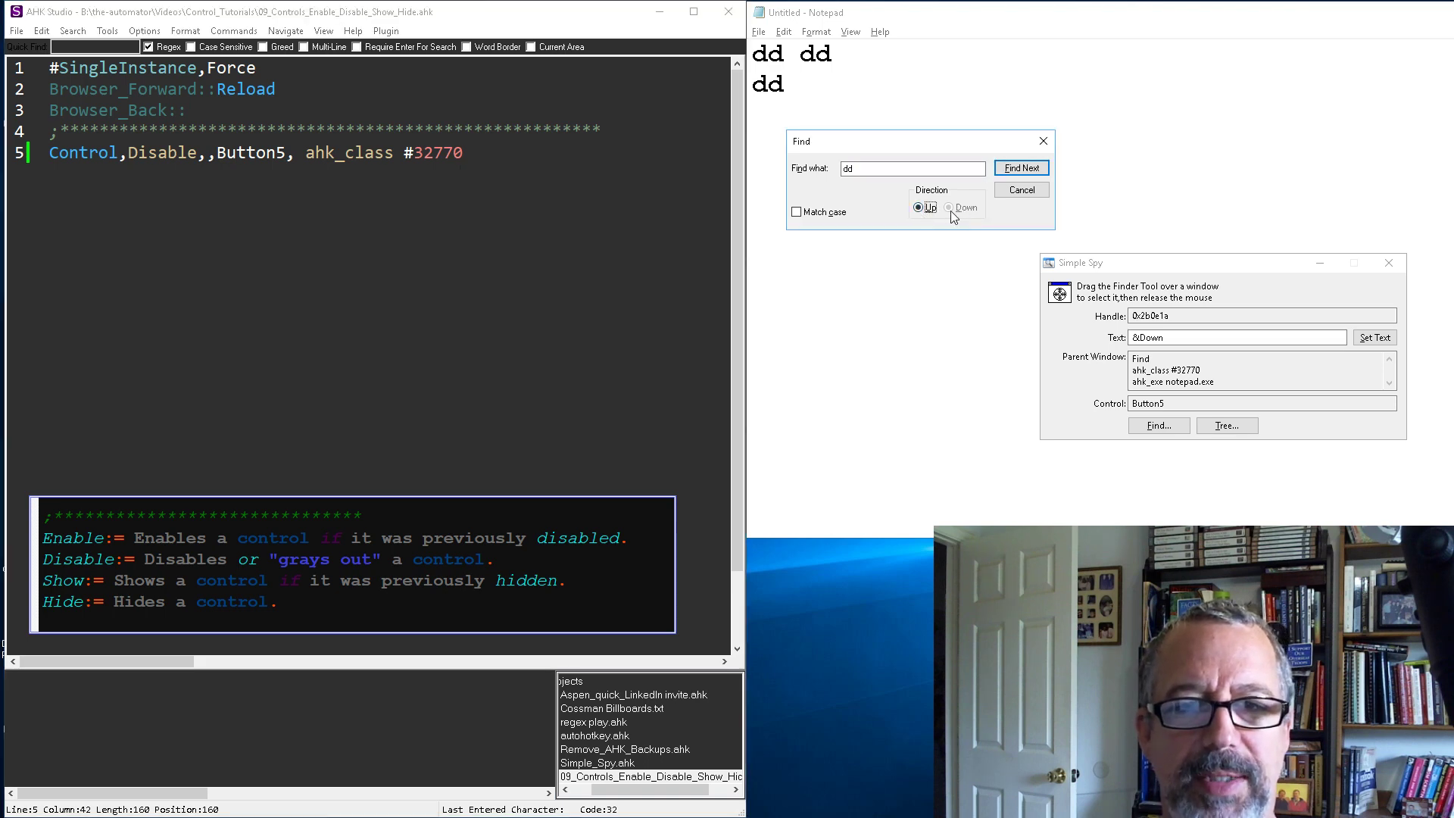
mouse_move(964, 221)
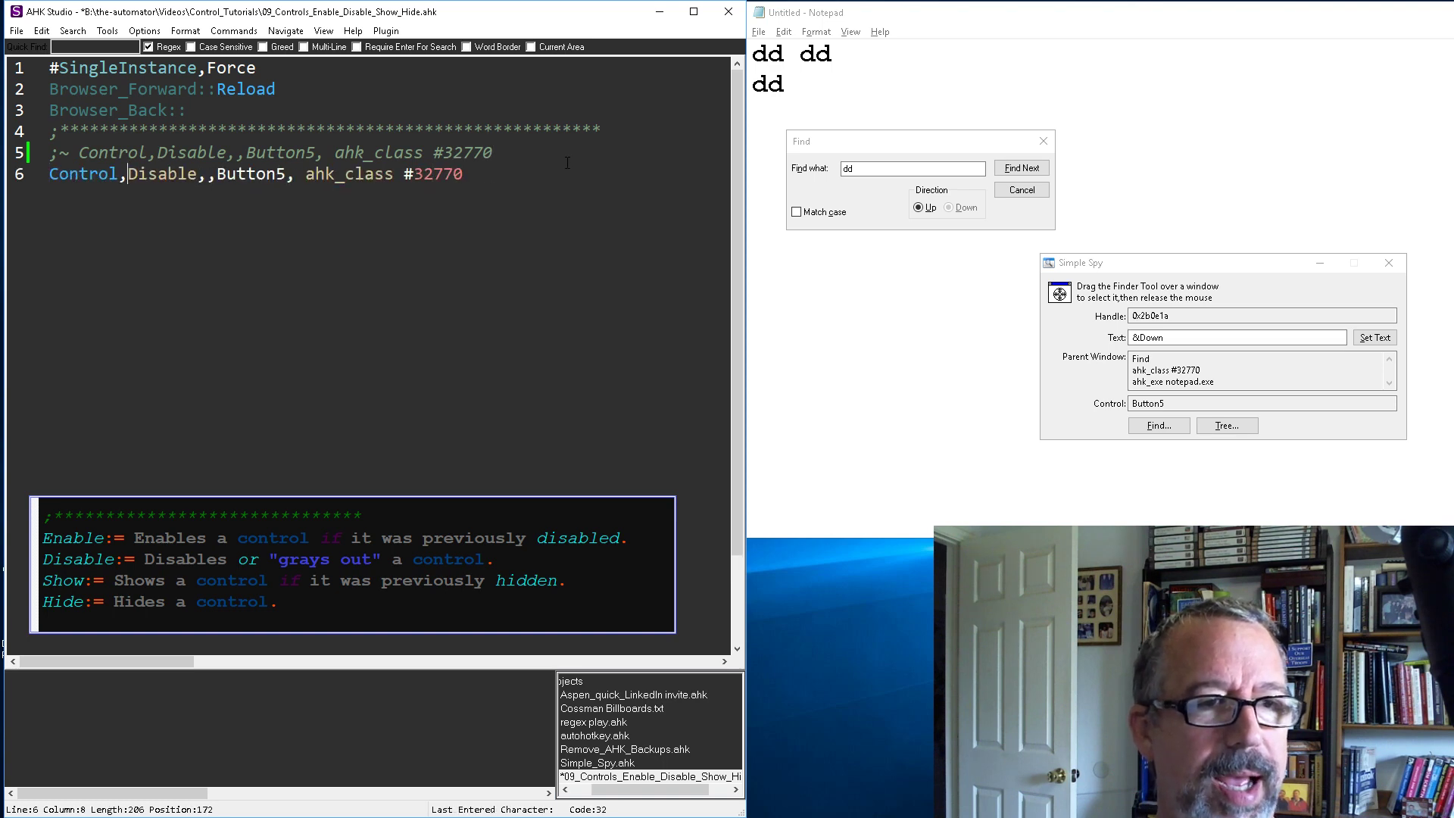
Change the duplicated line's command to Enable so Button5 becomes usable again
type("Enable")
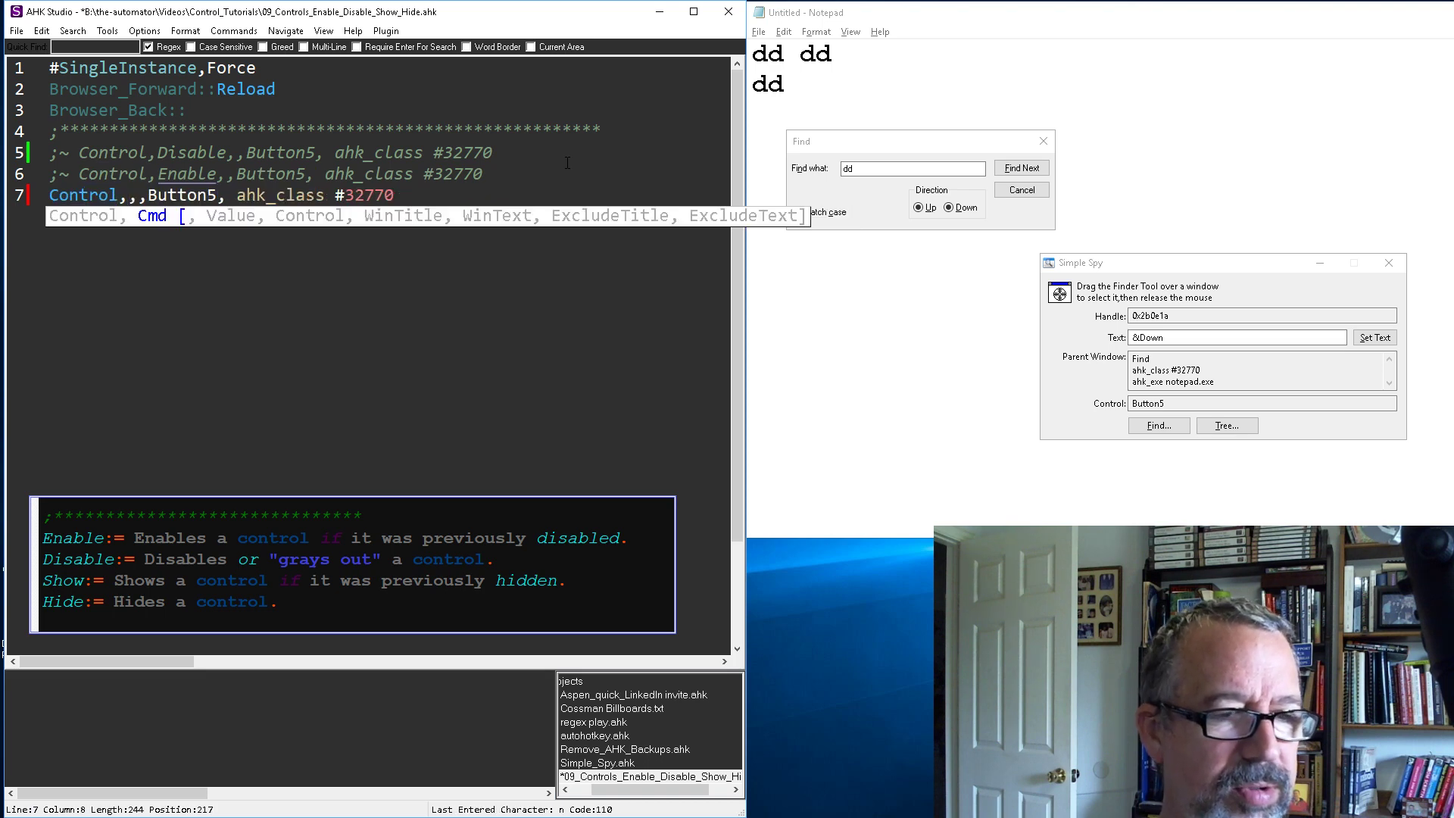
Add Control,Hide lines for Button4 and Button5 of ahk_class #32770
type("Hide")
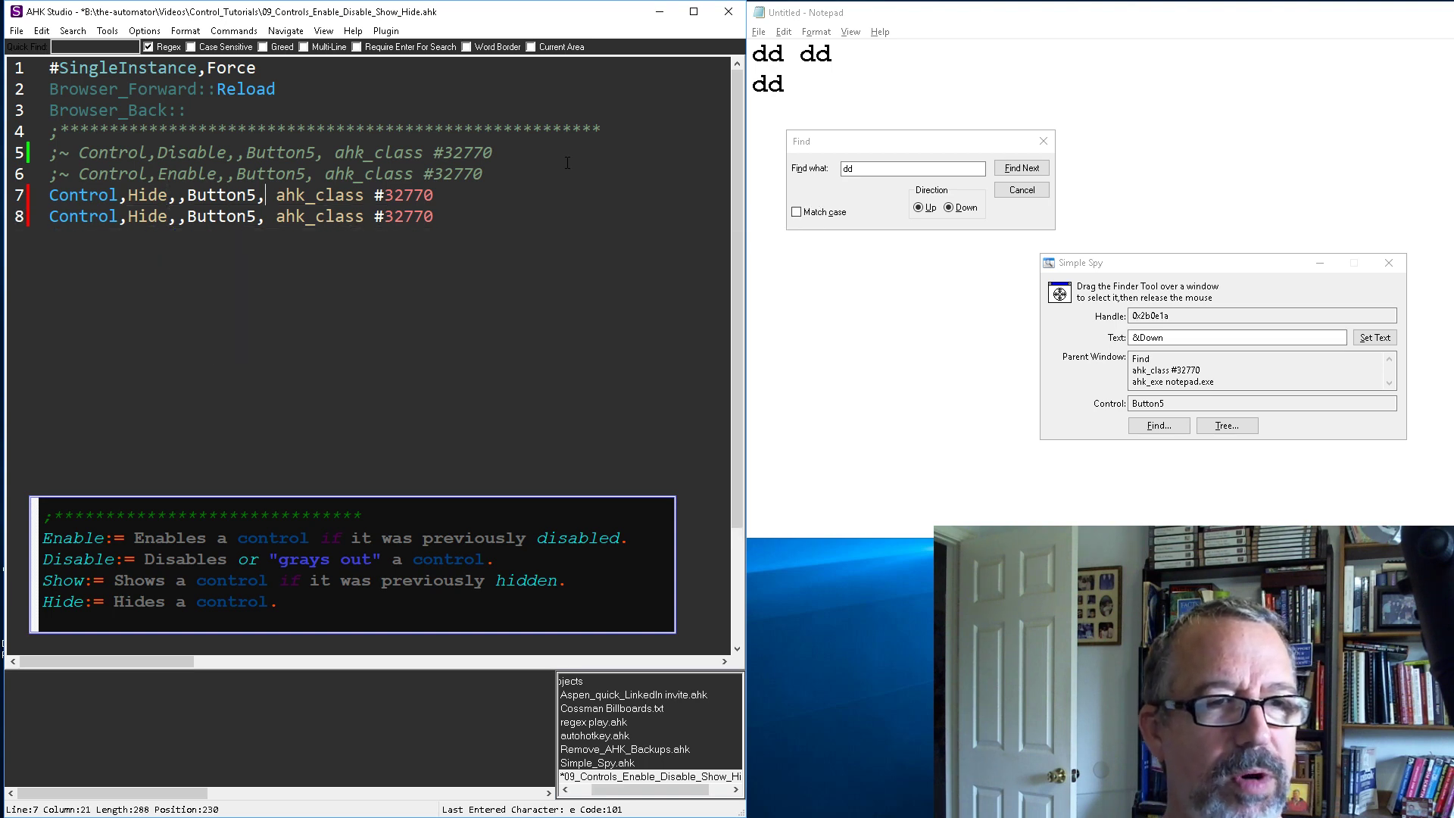
type("4")
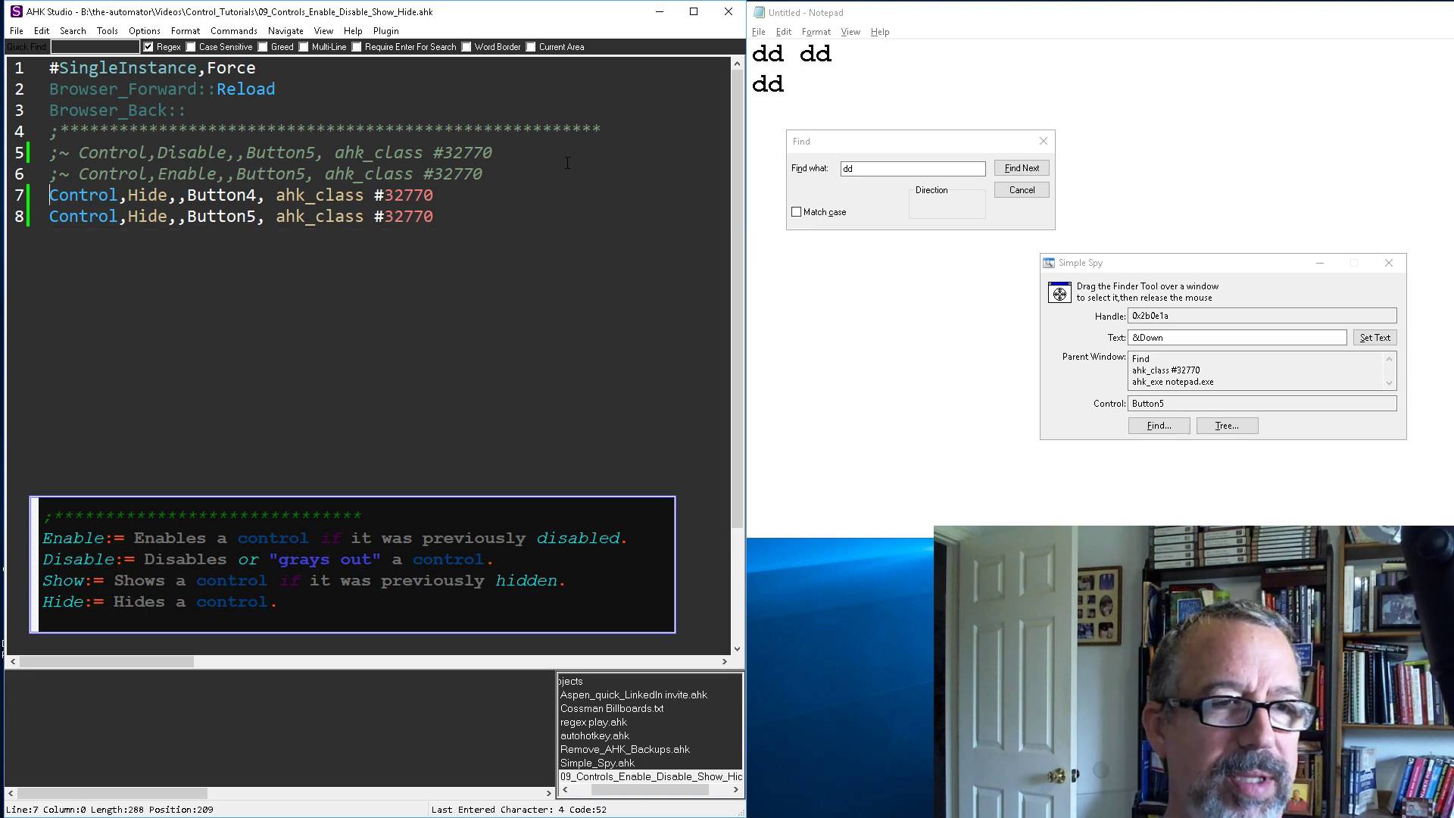
Replace Hide with Show on the two duplicated lines, run, and reopen Notepad's Find dialog
key("Return")
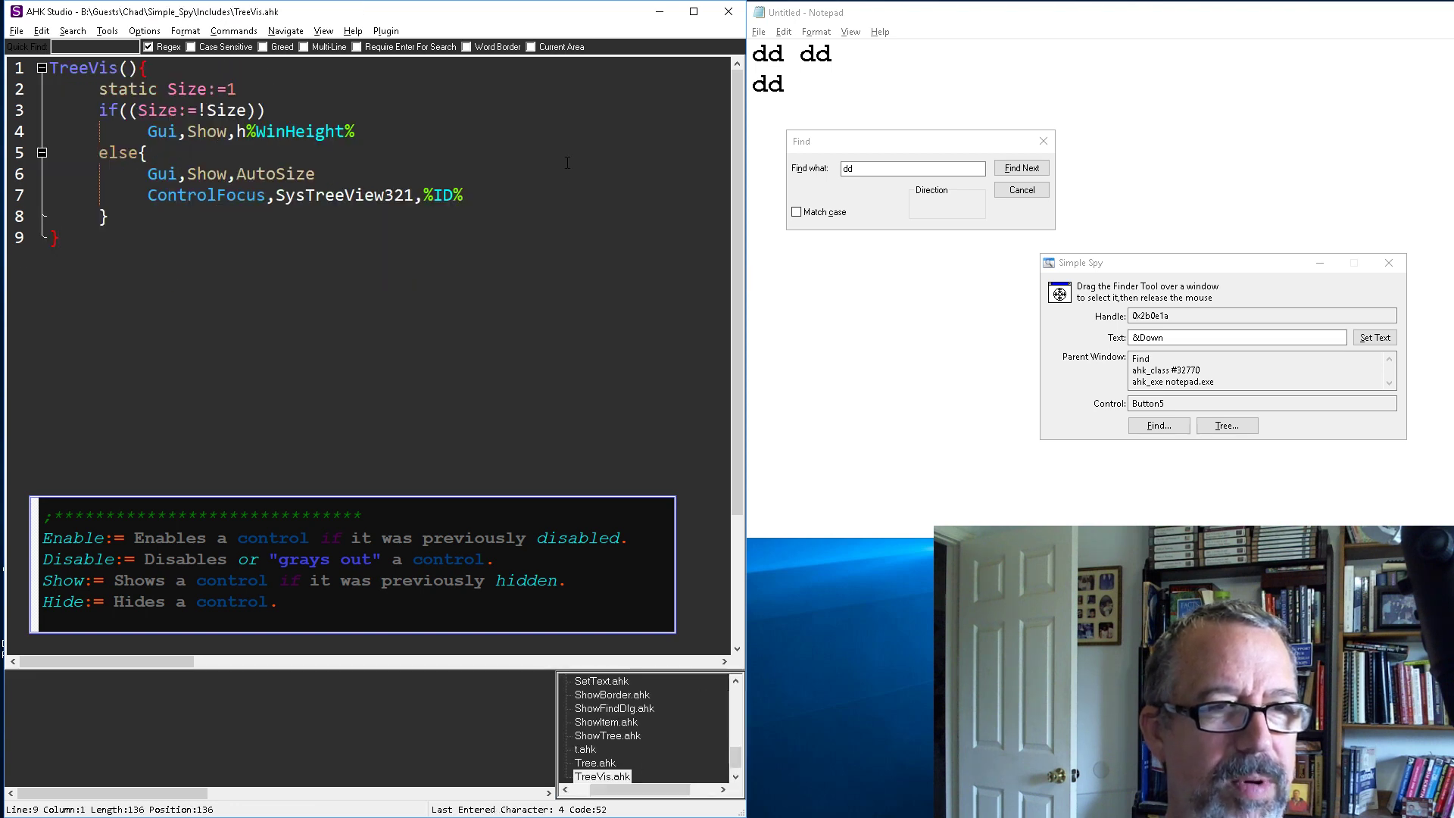
left_click(644, 775)
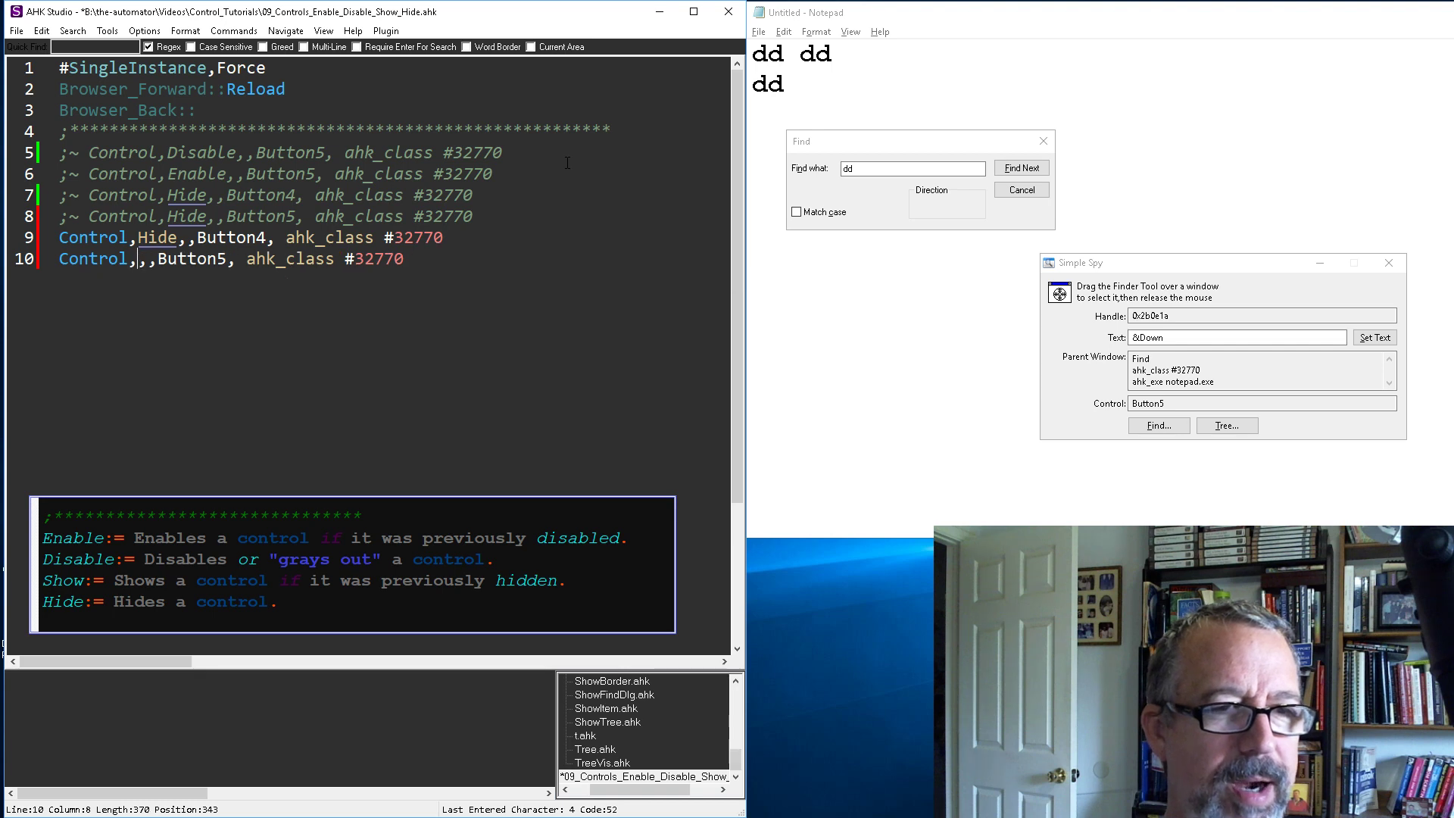
type("Show")
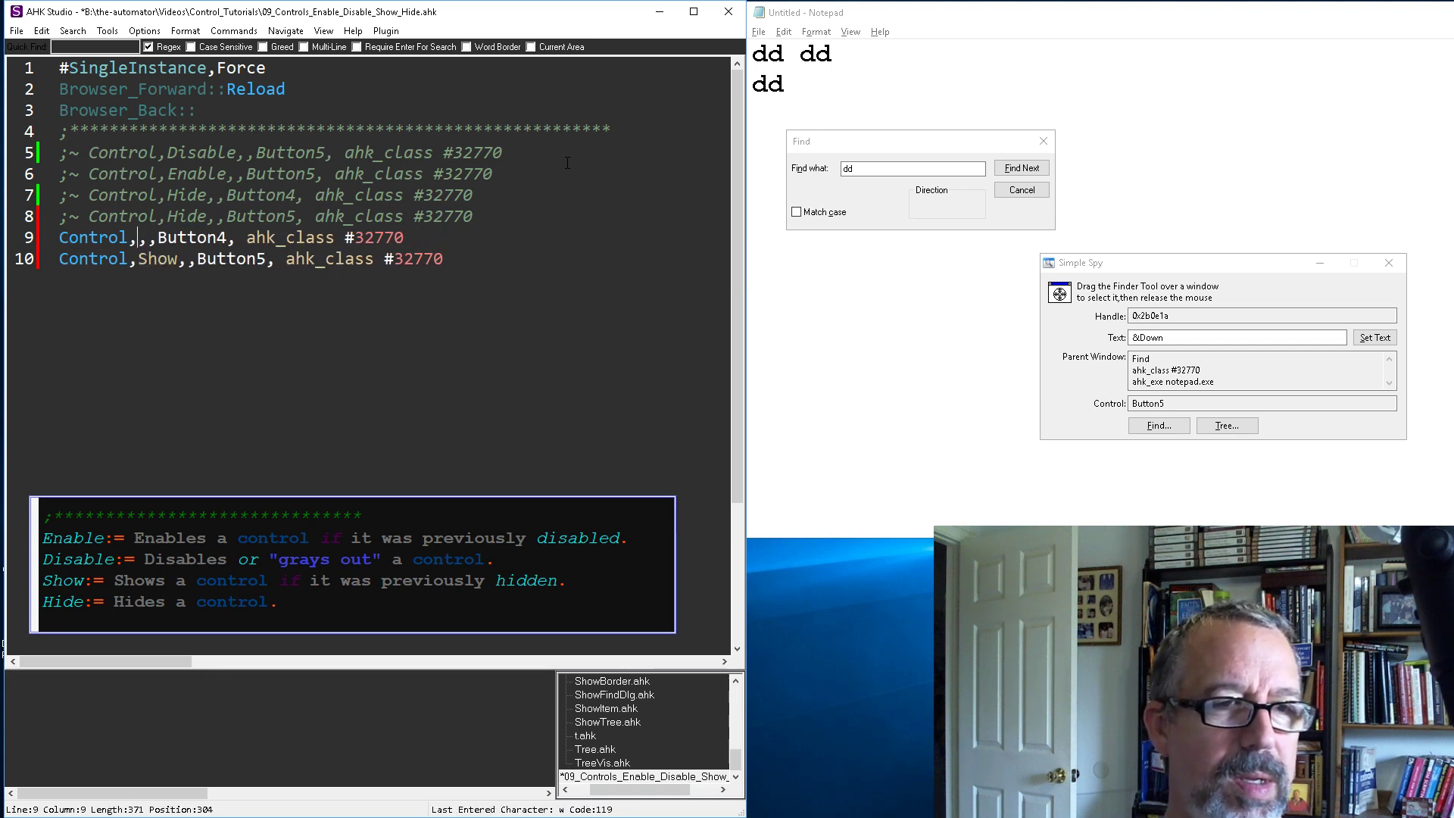
type("Show")
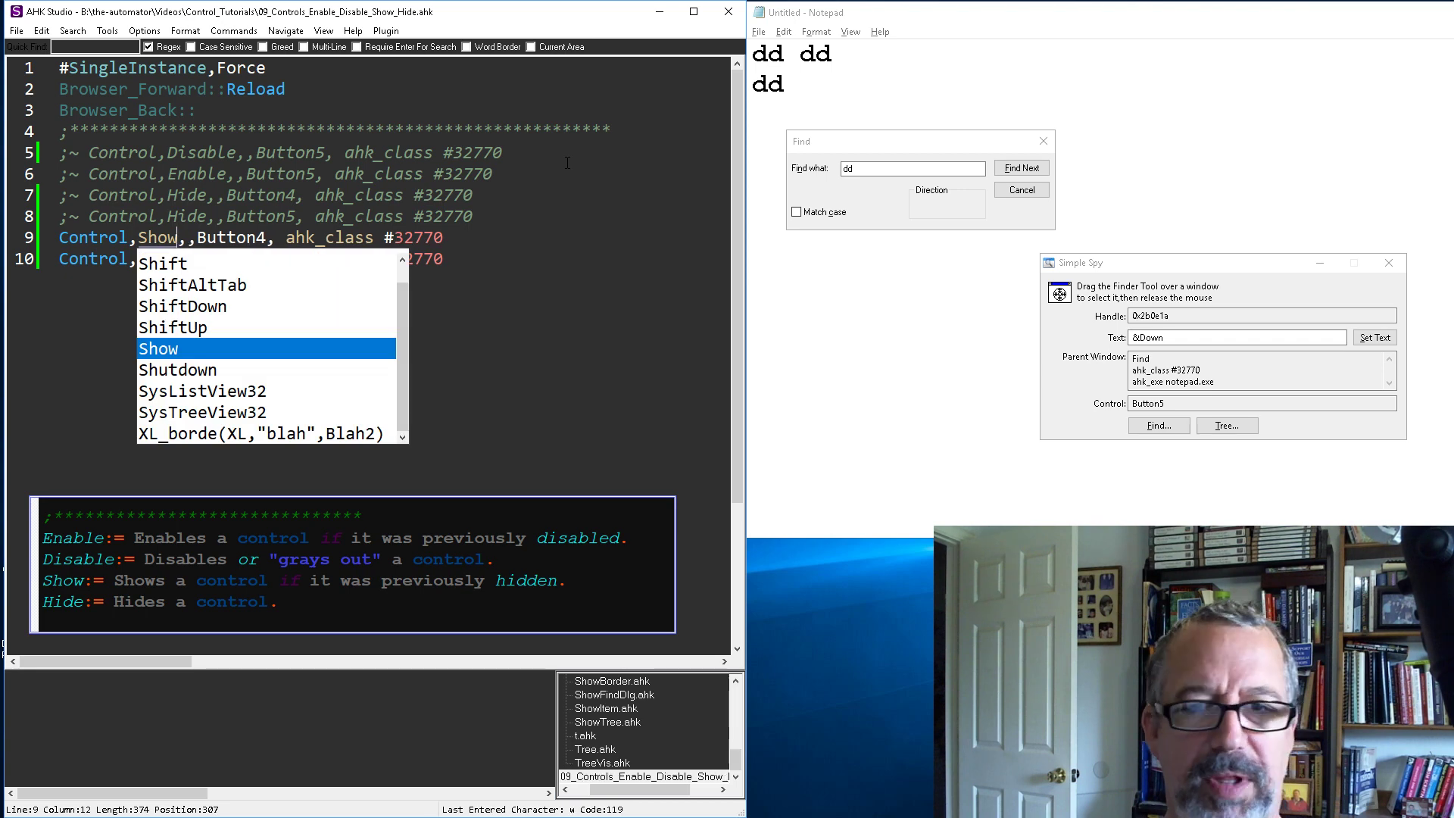
left_click(944, 208)
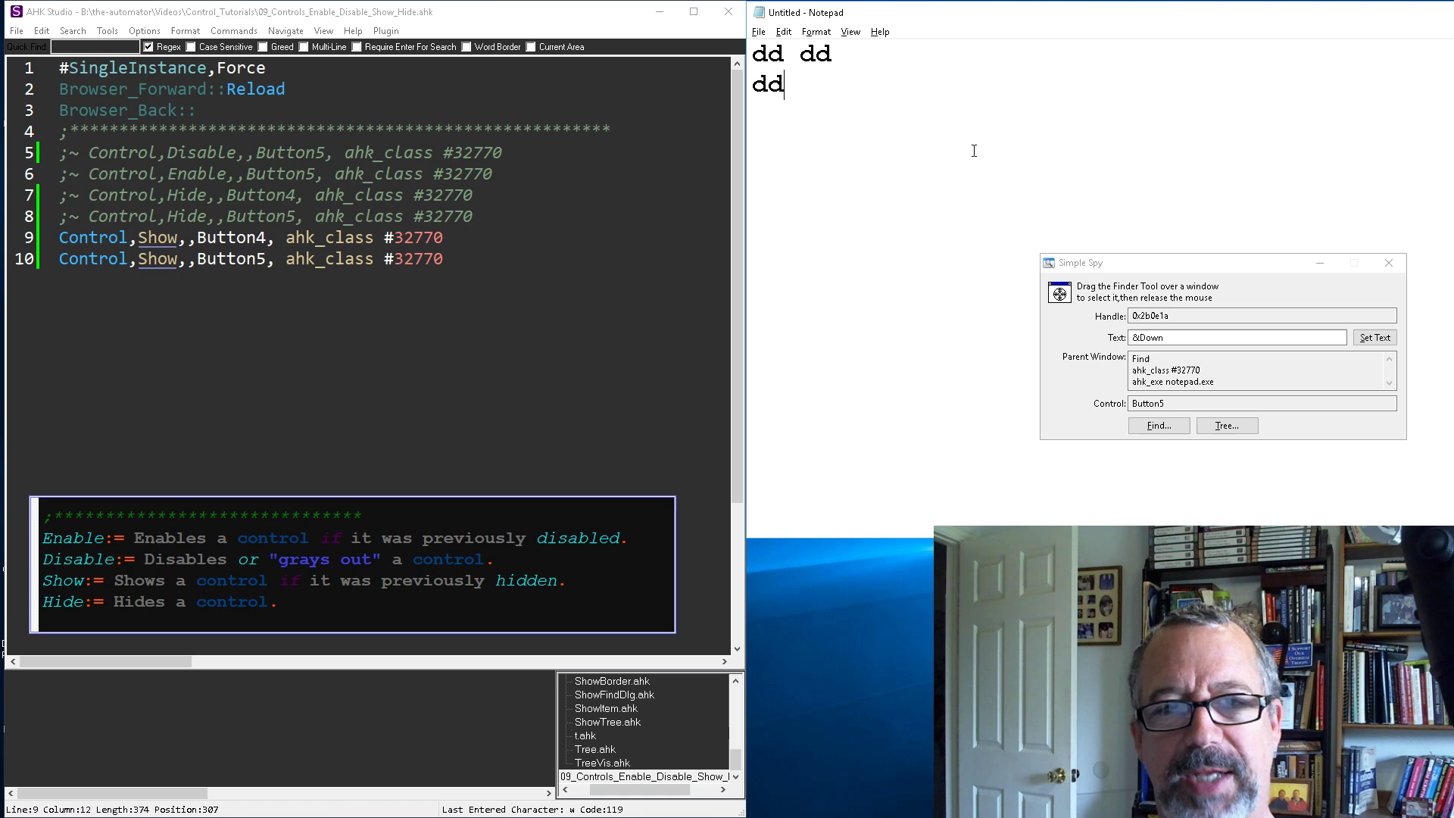
key("ctrl+f")
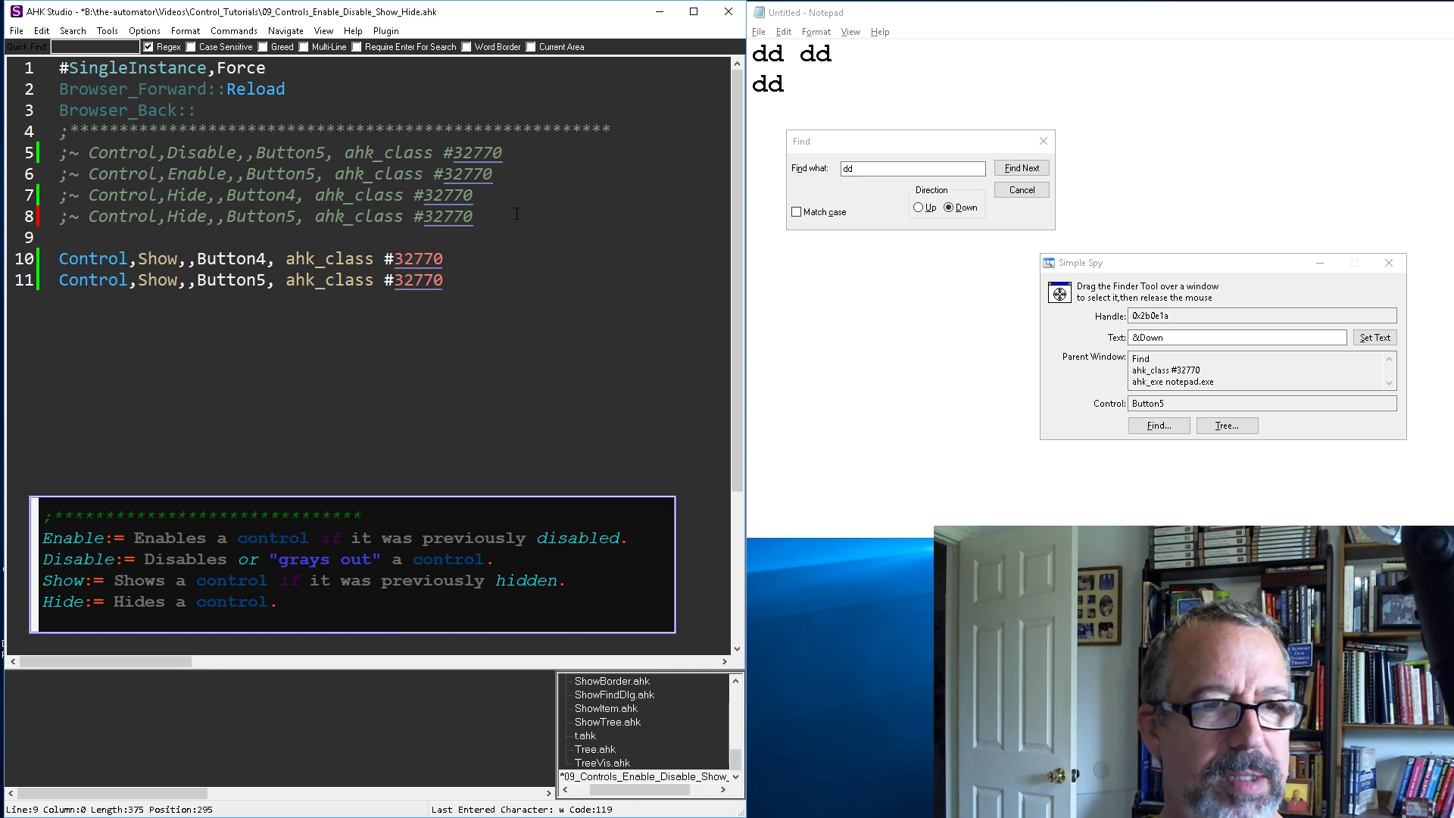
Insert a Sleep, 2... pause before the Show lines and reactivate the Hide lines
type("Sleep")
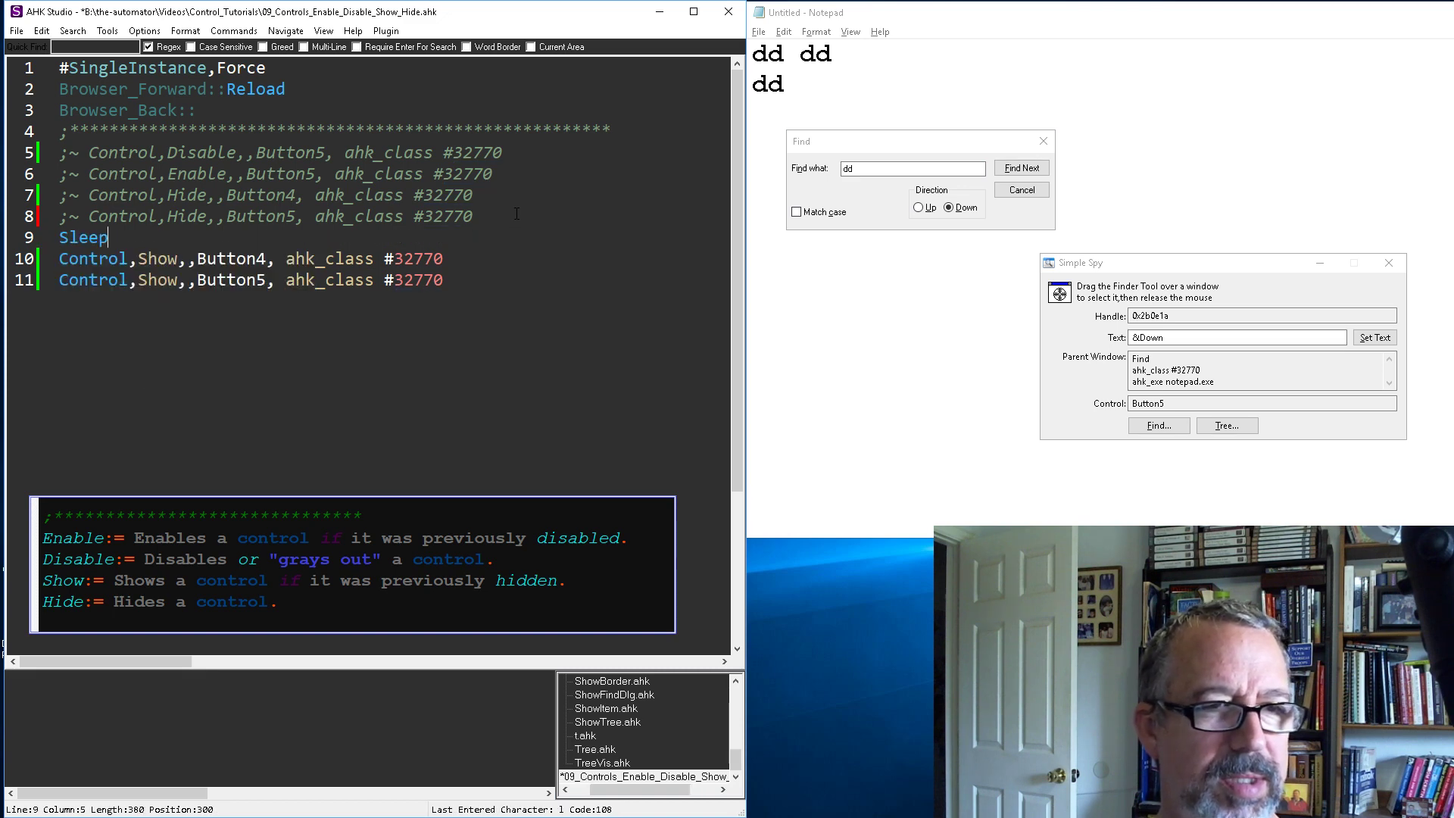
type(", 2")
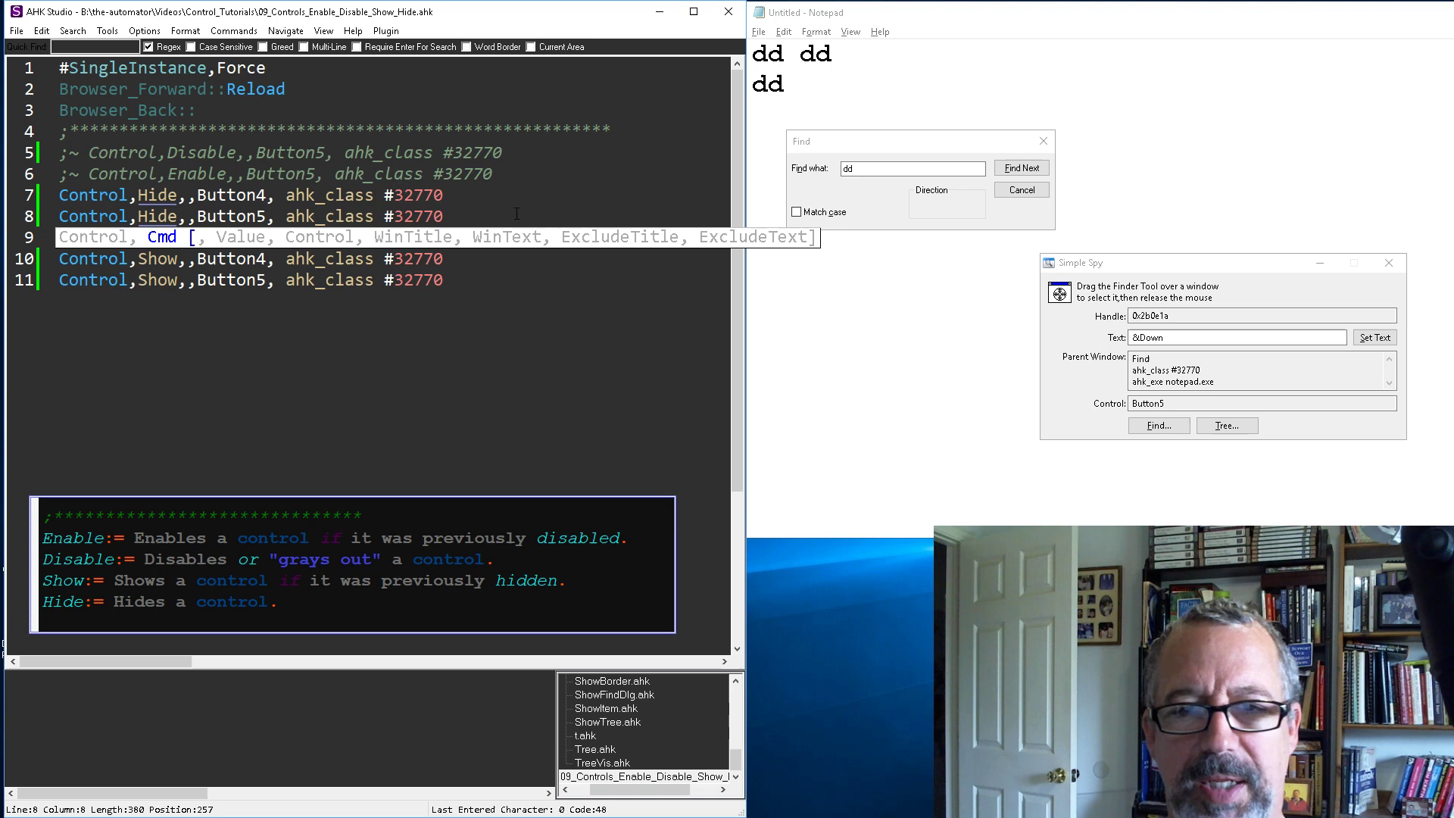
left_click(911, 207)
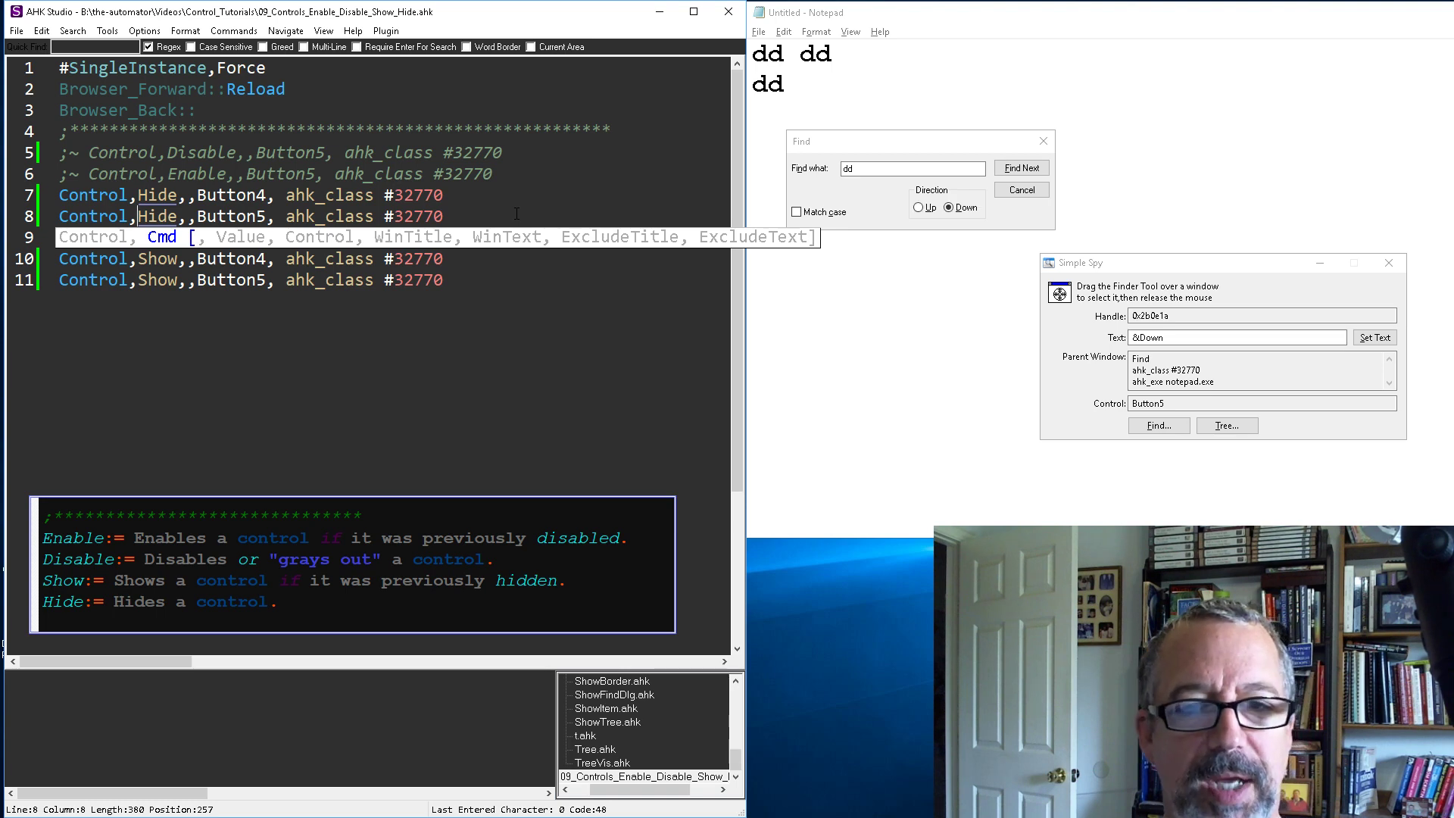